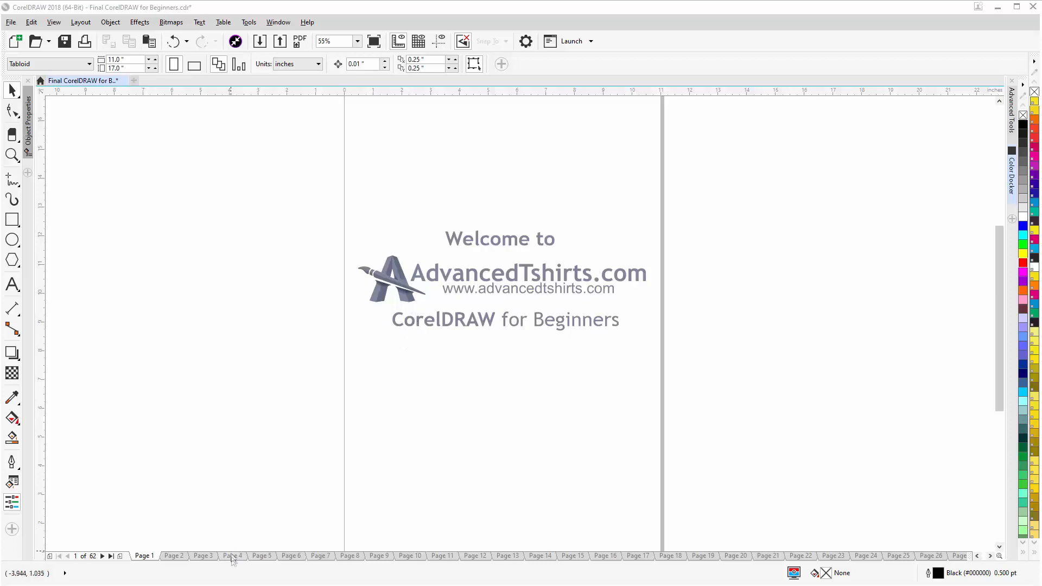
- Switch to page 4, the graphic design anatomy page of the beginners document
click(232, 555)
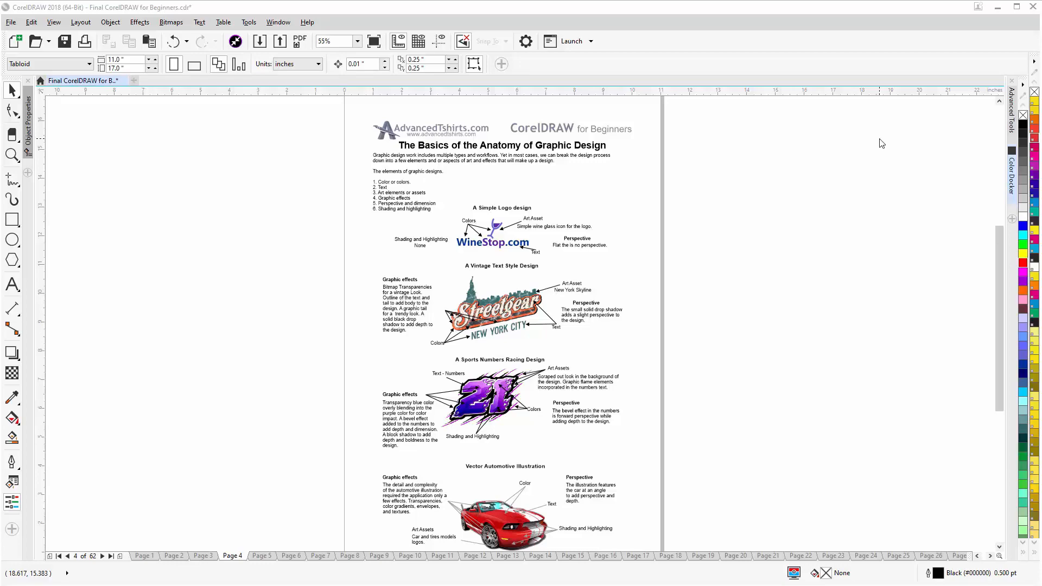
- Show page 13, the guide to zoom options and moving around the workspace
click(100, 80)
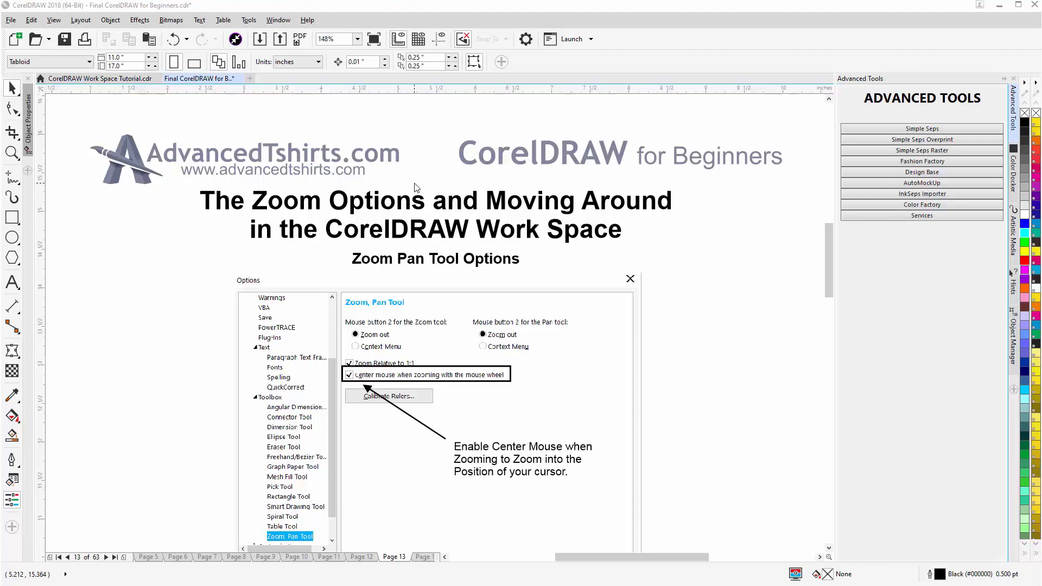
mouse_move(490, 214)
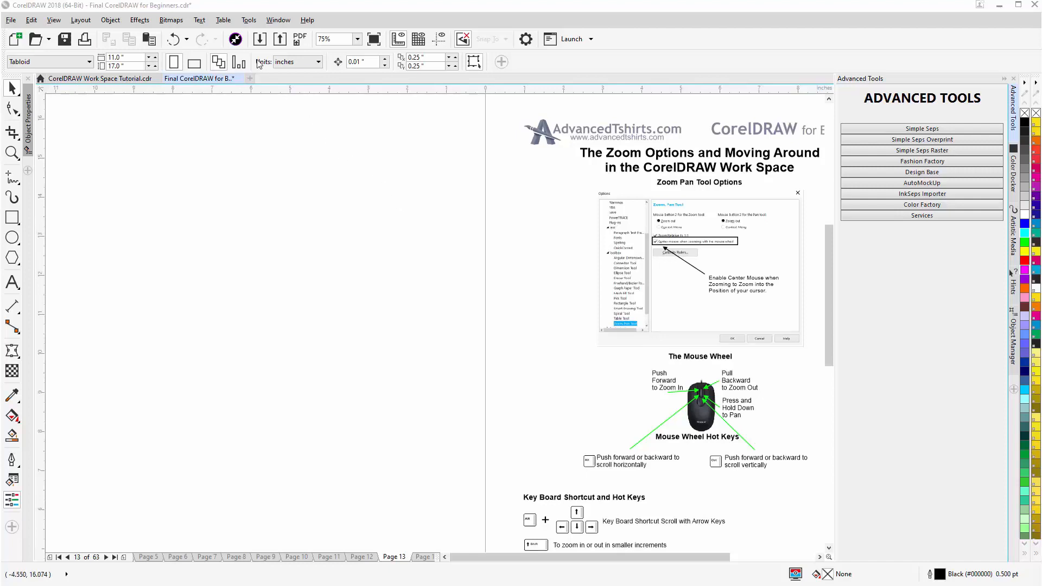
- Reach the Zoom, Pan Tool settings under Workspace > Toolbox in the Options dialog
click(249, 20)
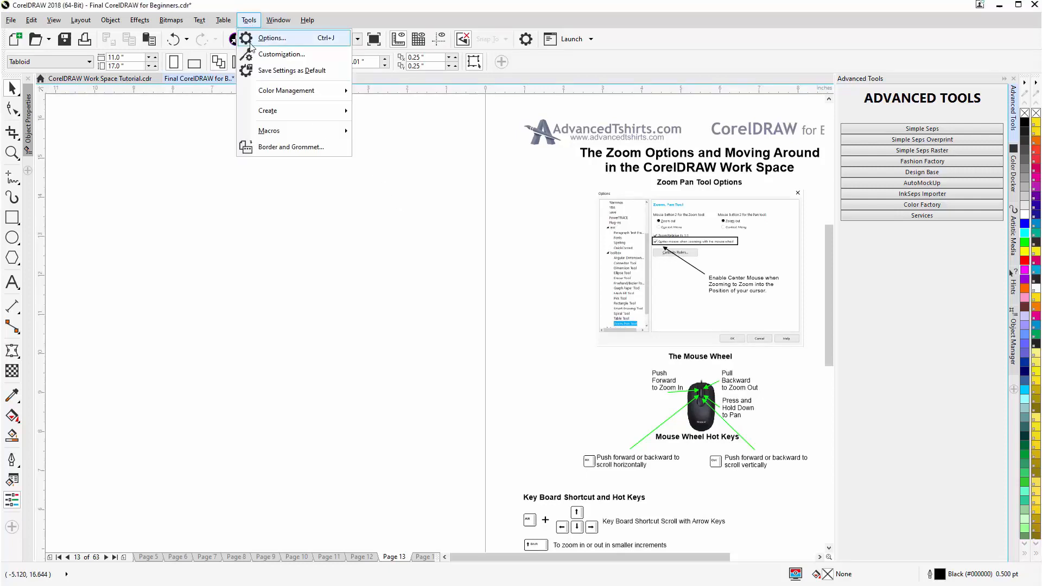
click(271, 36)
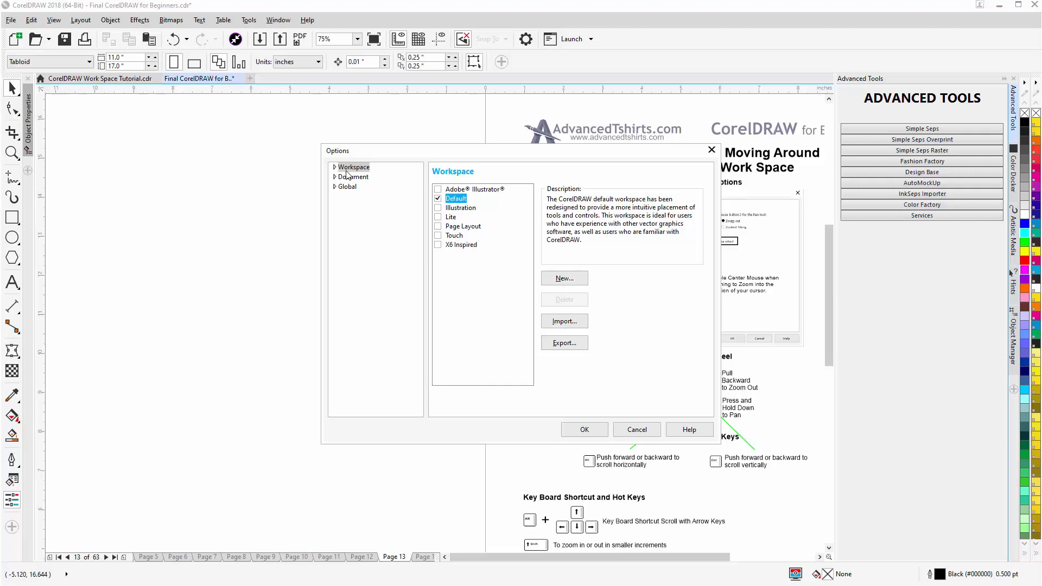
click(334, 167)
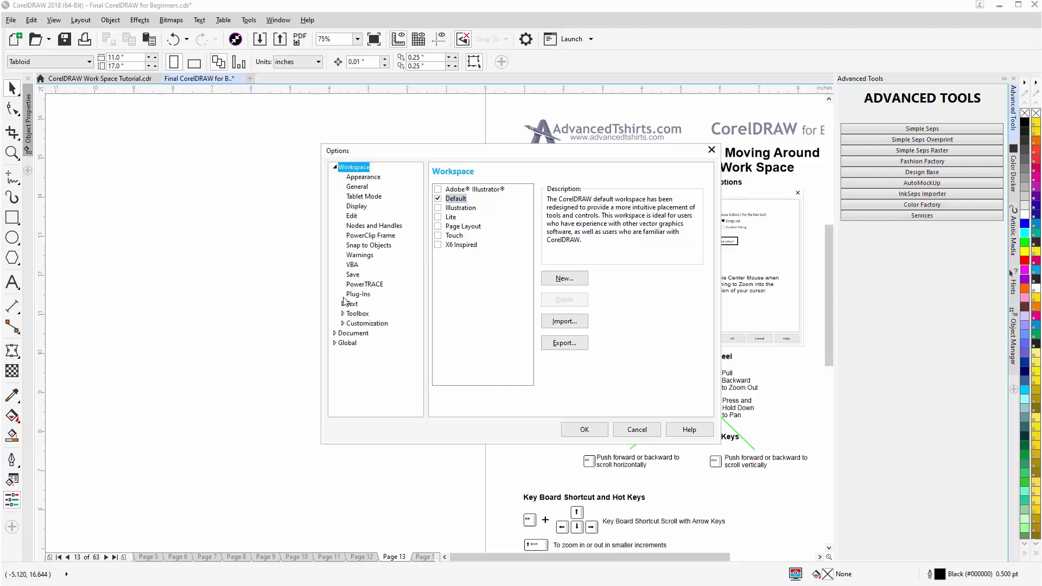
click(344, 313)
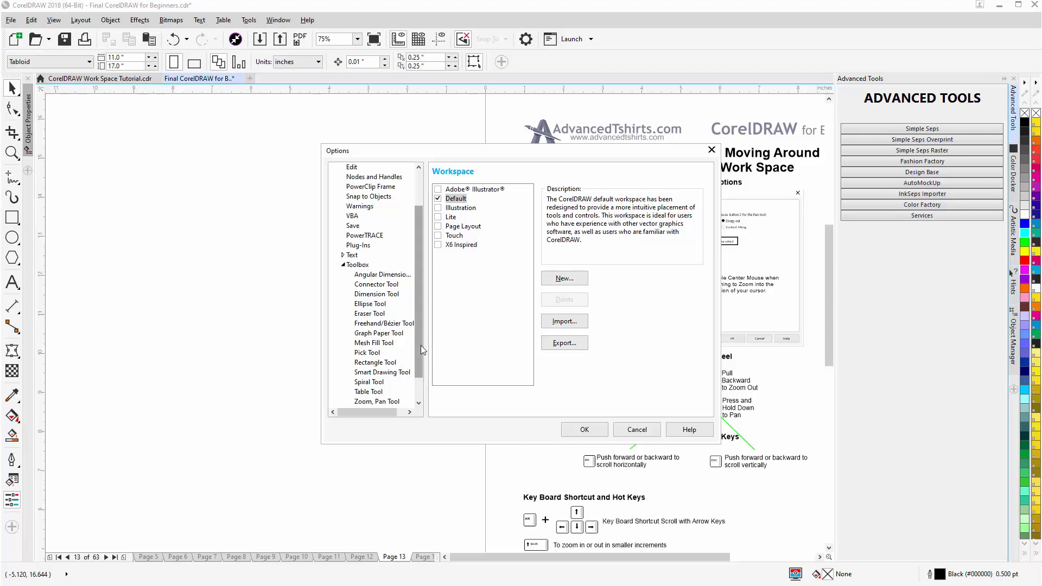
scroll(down, 3)
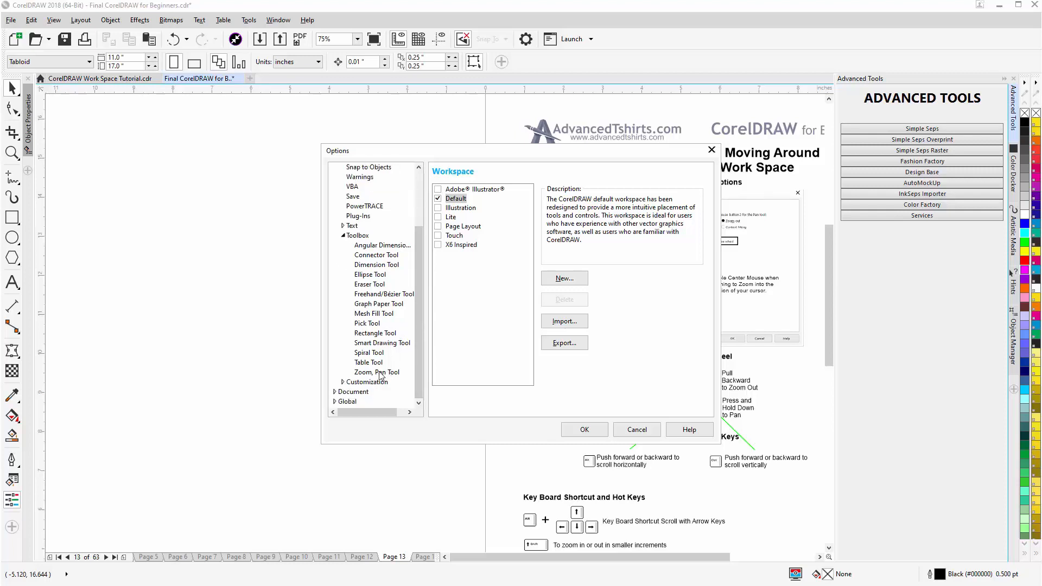
click(377, 372)
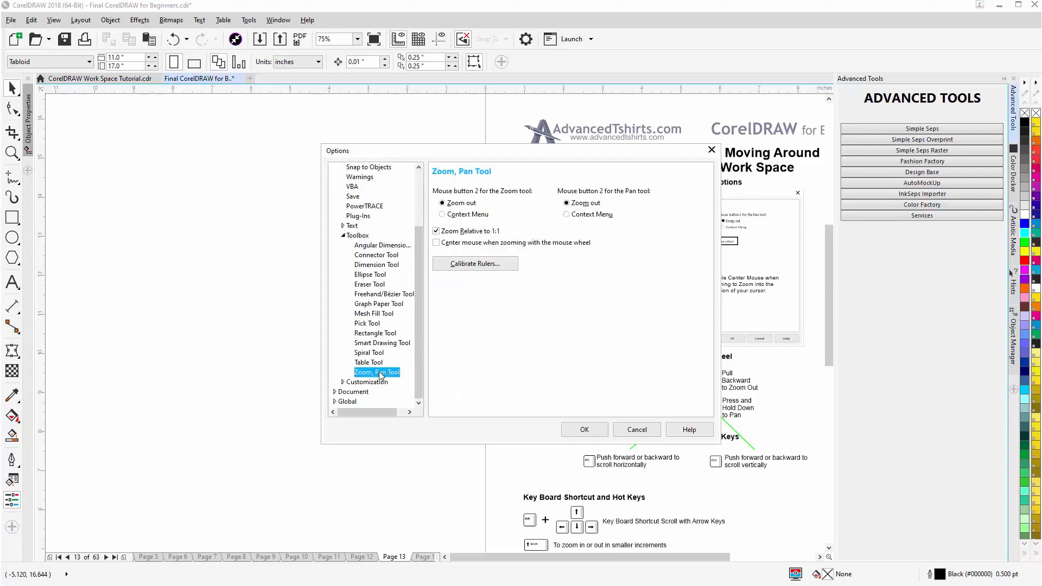
- Enable 'Center mouse when zooming with the mouse wheel'
click(437, 242)
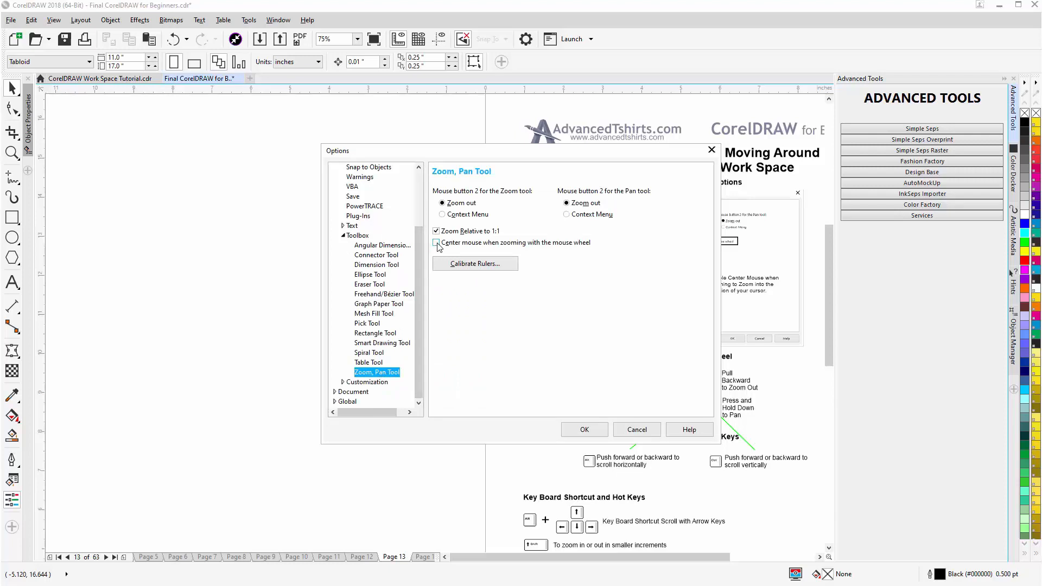
click(437, 242)
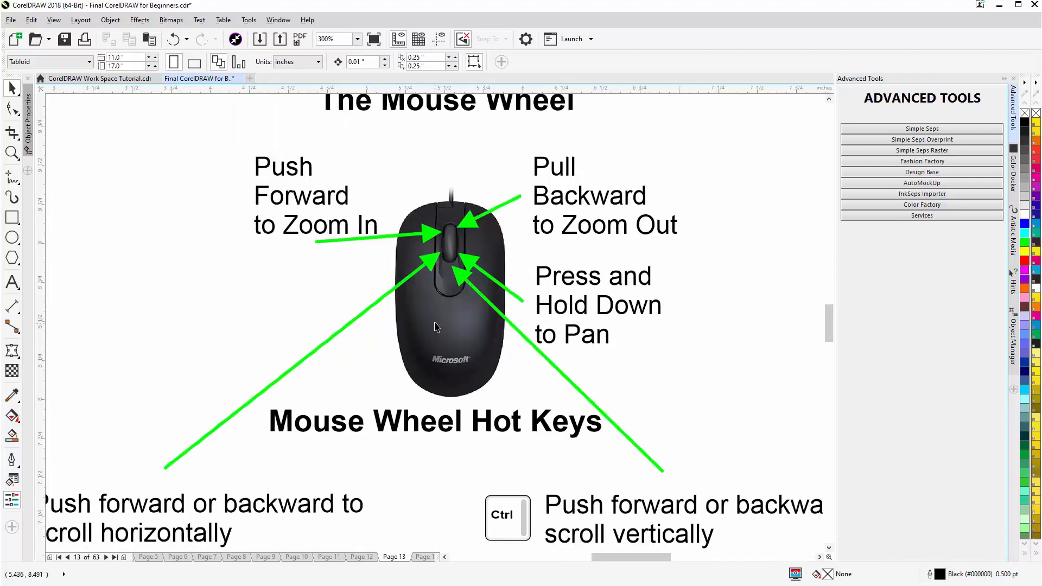
mouse_move(177, 218)
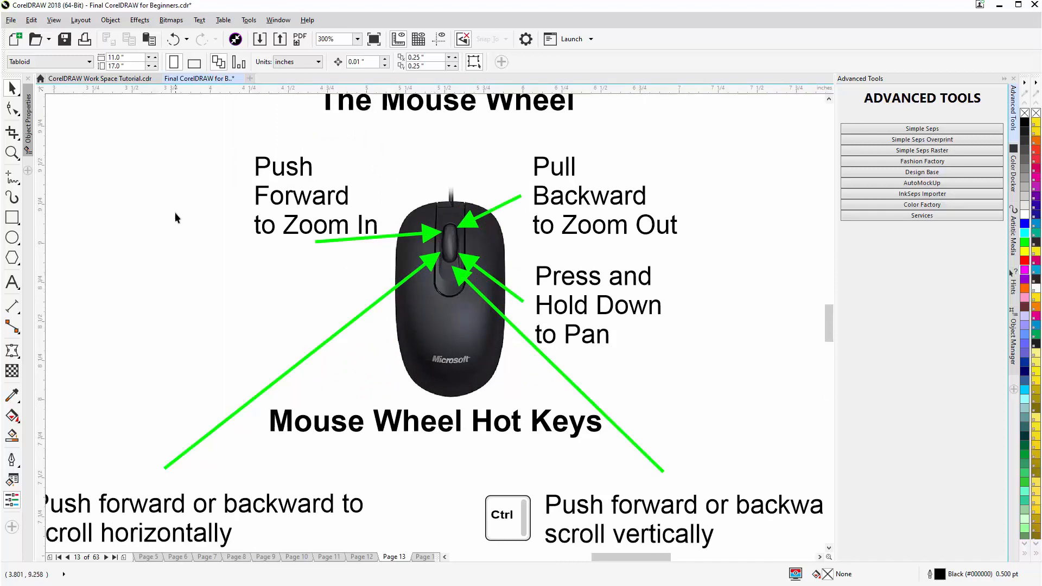
mouse_move(185, 220)
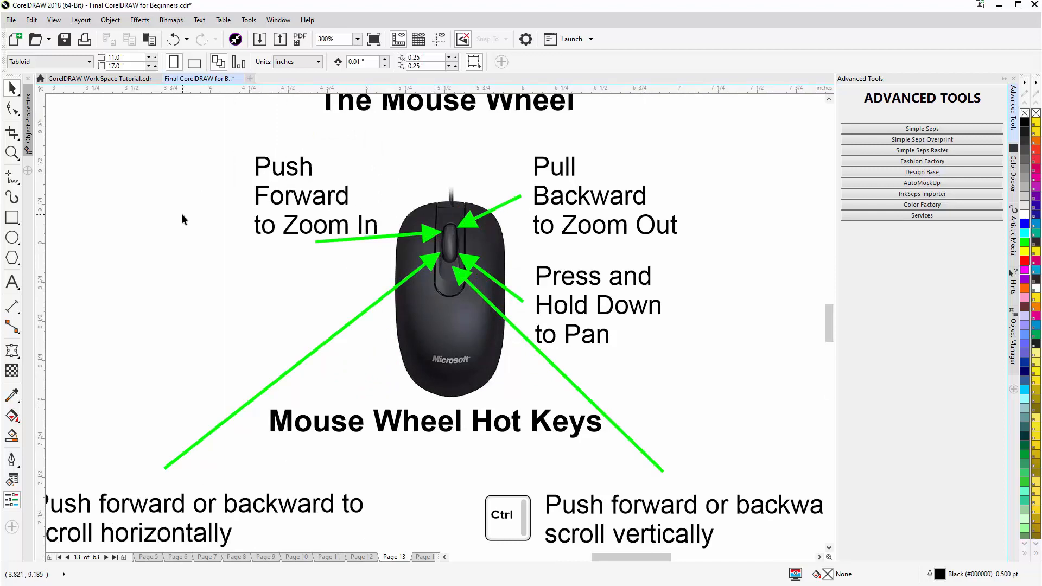
mouse_move(185, 218)
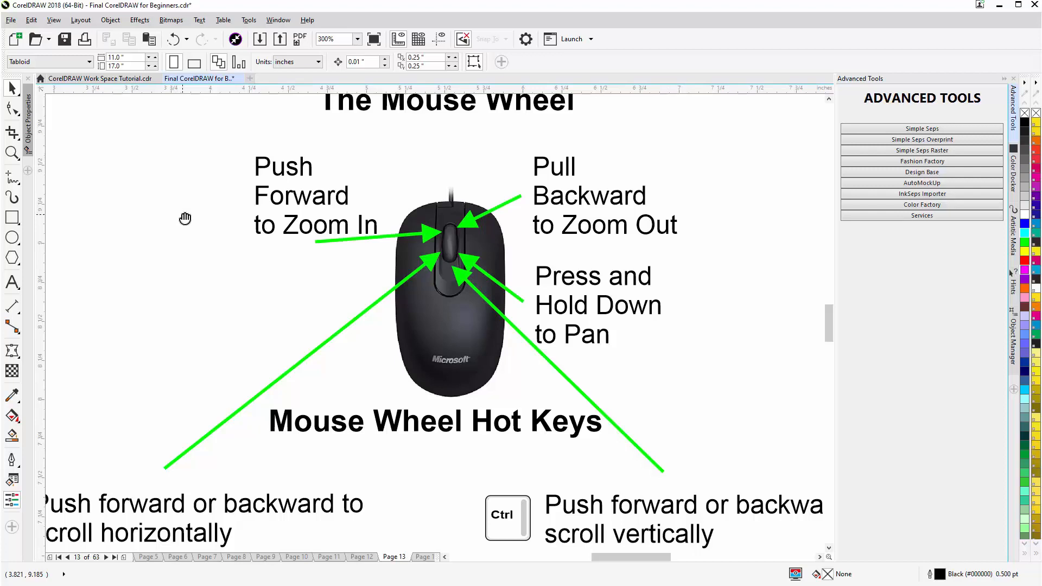
- Scroll the page view up and down around the Zoom Pan Tool Options illustration
scroll(down, 3)
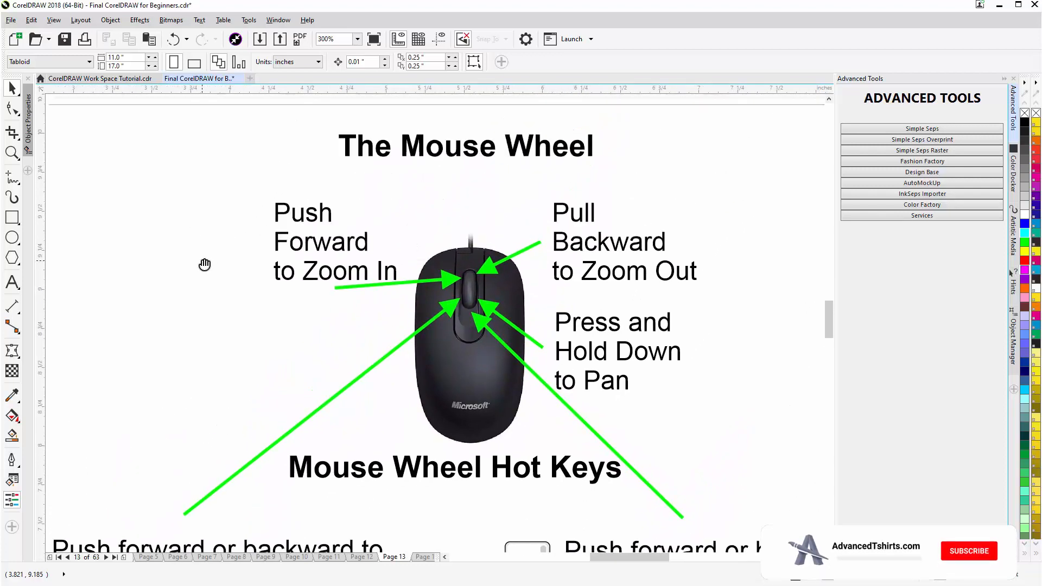
scroll(down, 3)
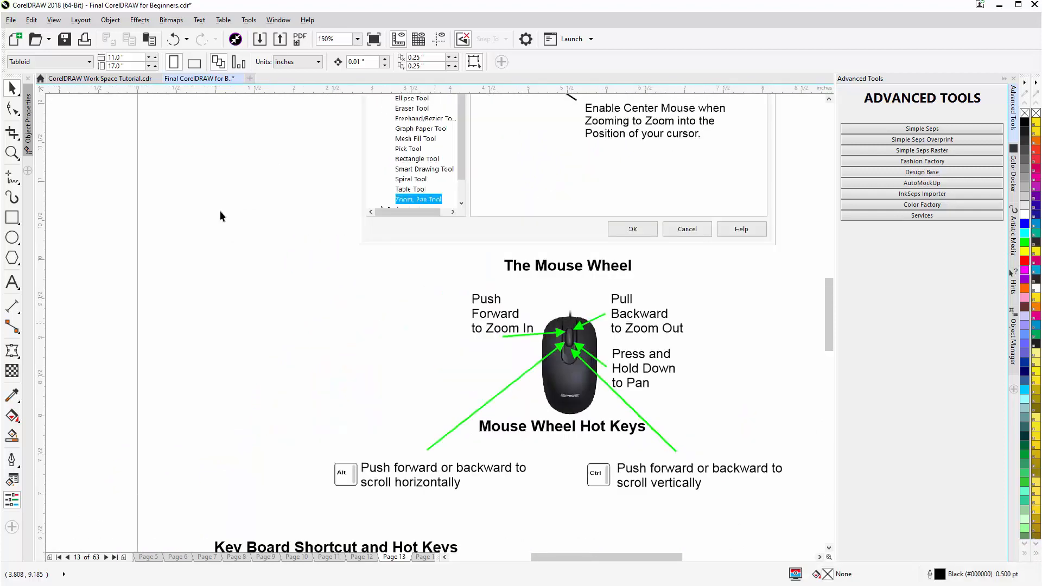
mouse_move(479, 470)
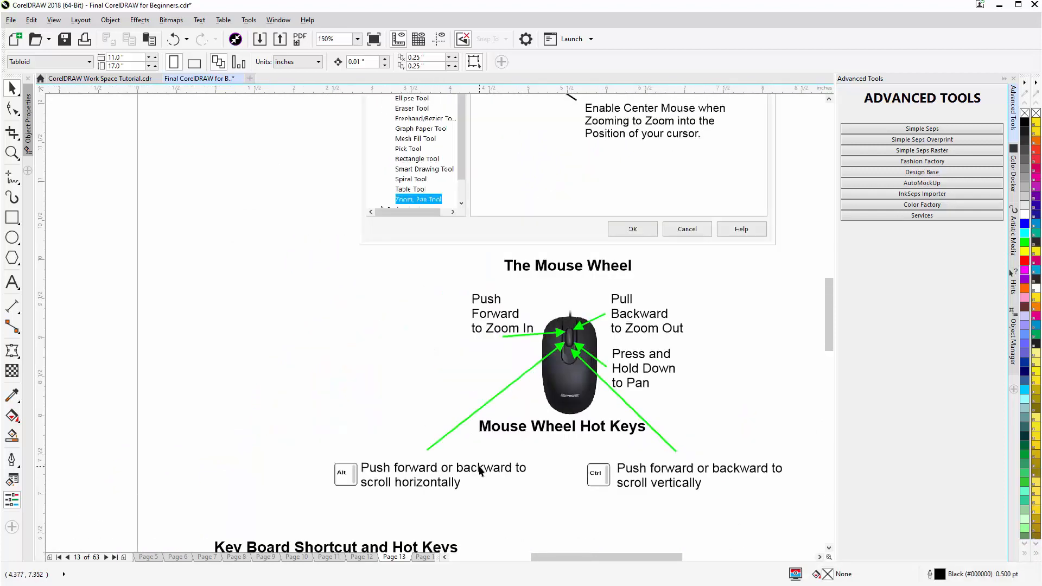
mouse_move(351, 380)
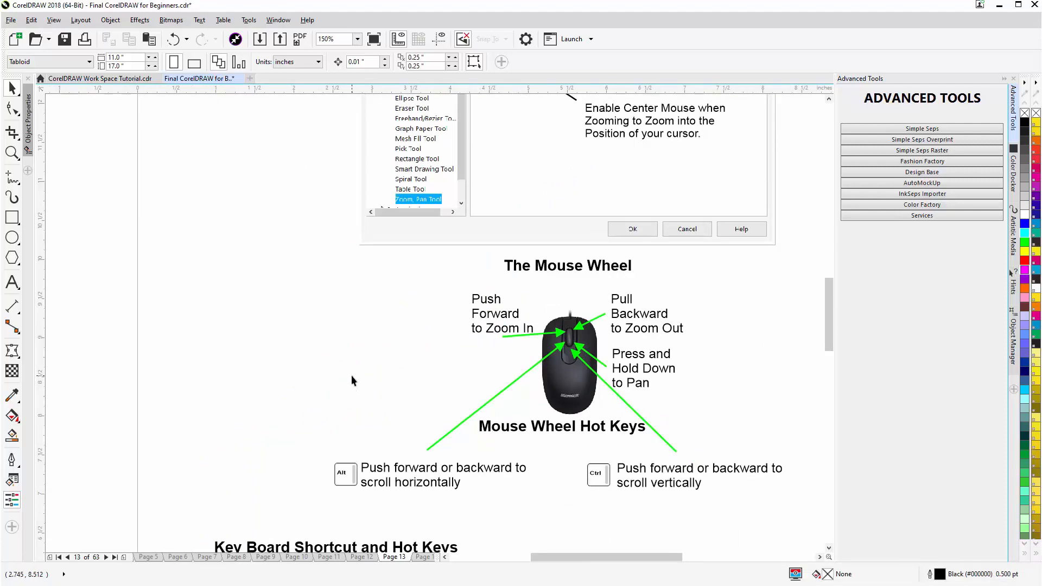
scroll(up, 3)
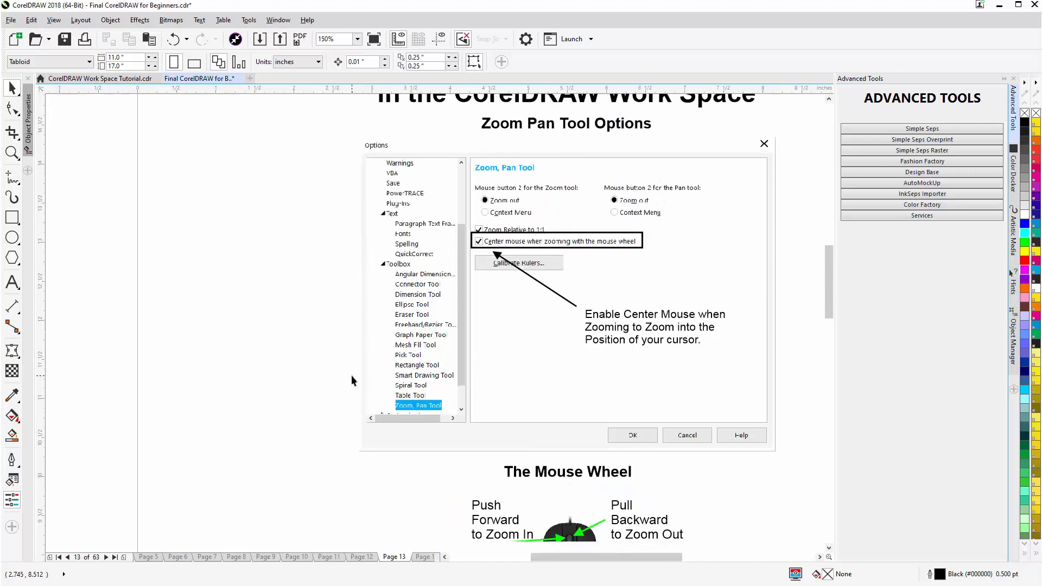
scroll(up, 3)
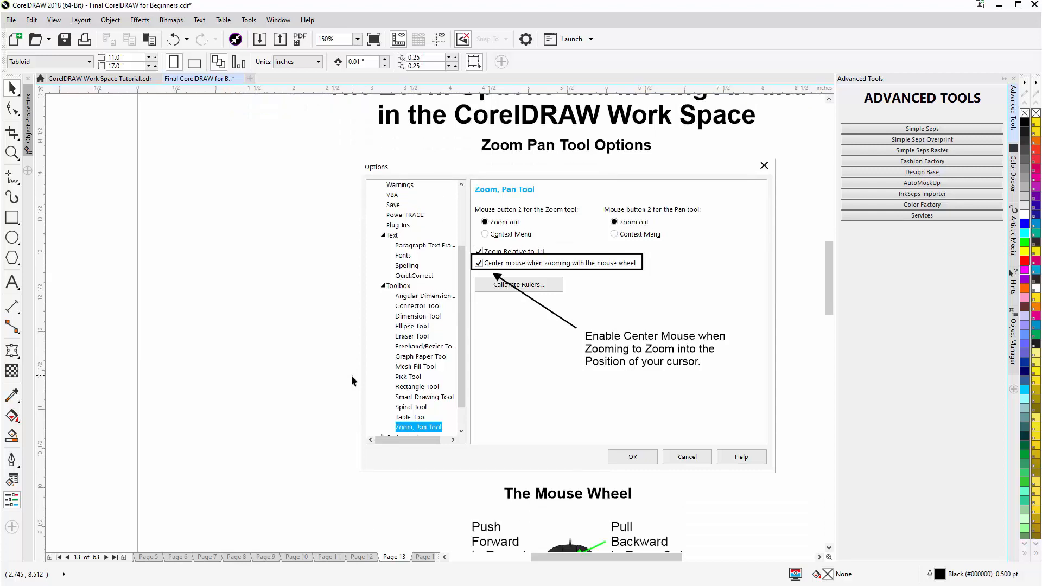
scroll(down, 3)
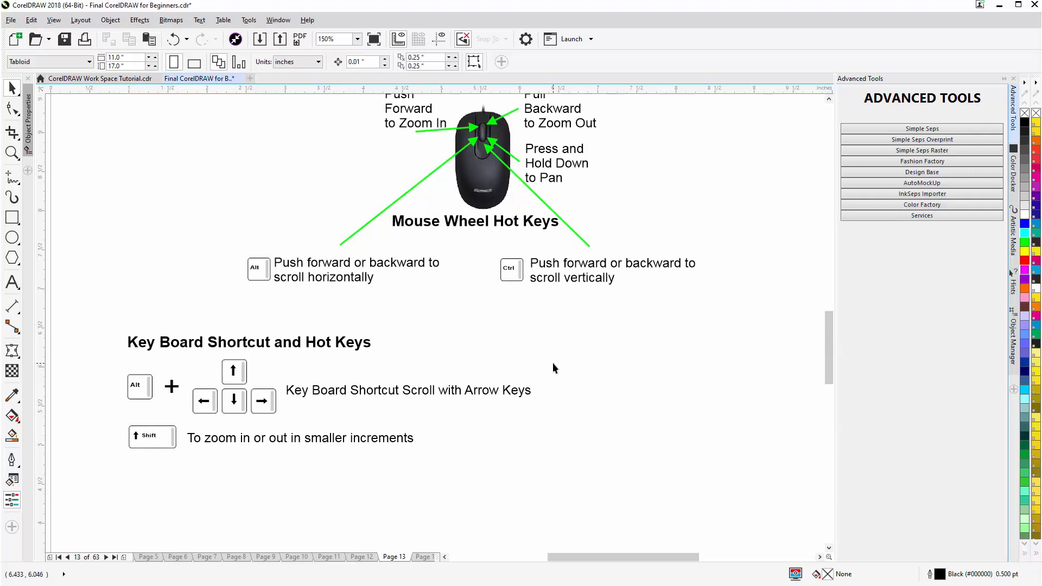
mouse_move(488, 219)
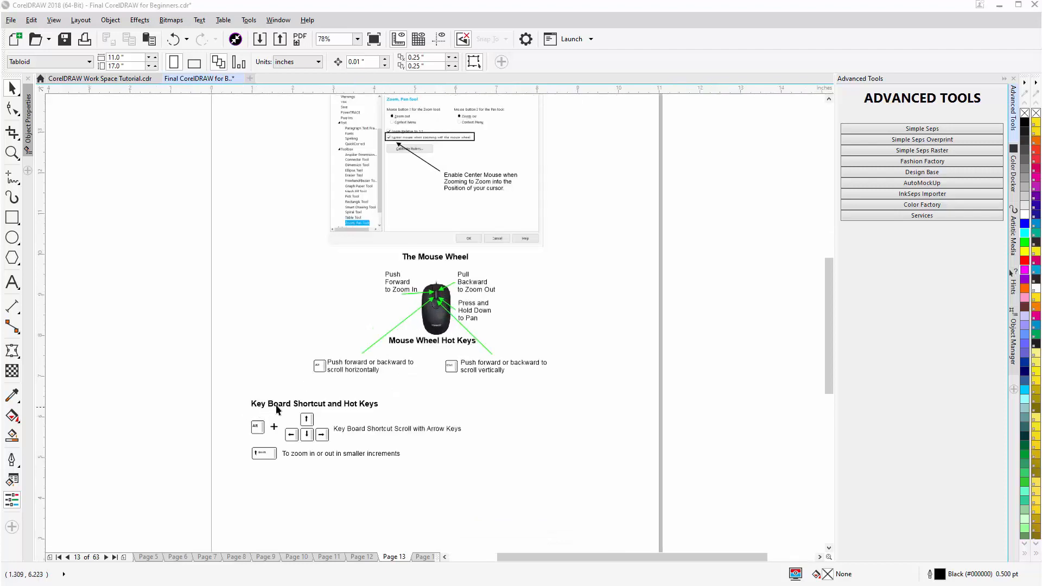
mouse_move(379, 413)
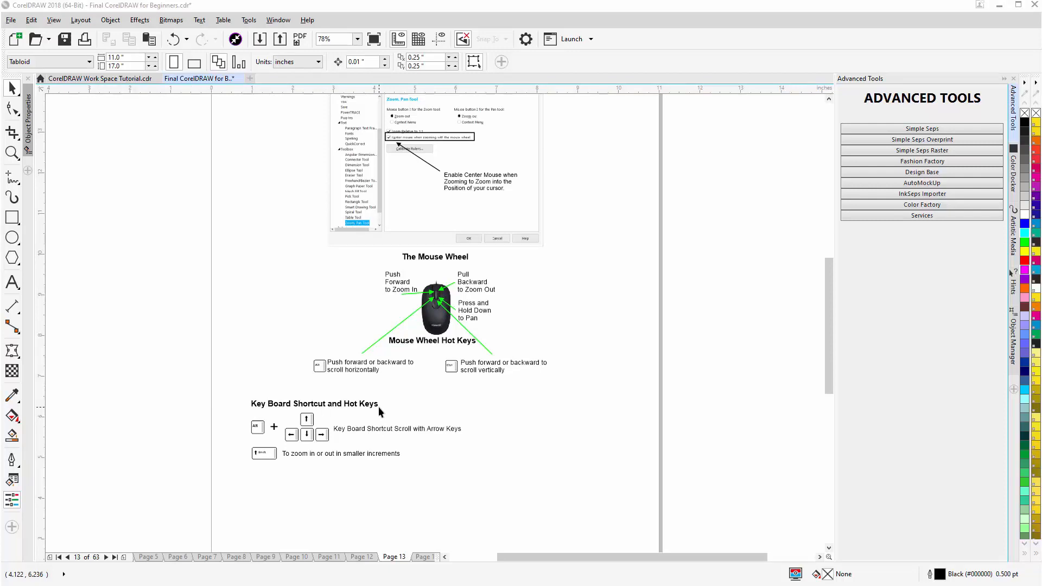
mouse_move(417, 391)
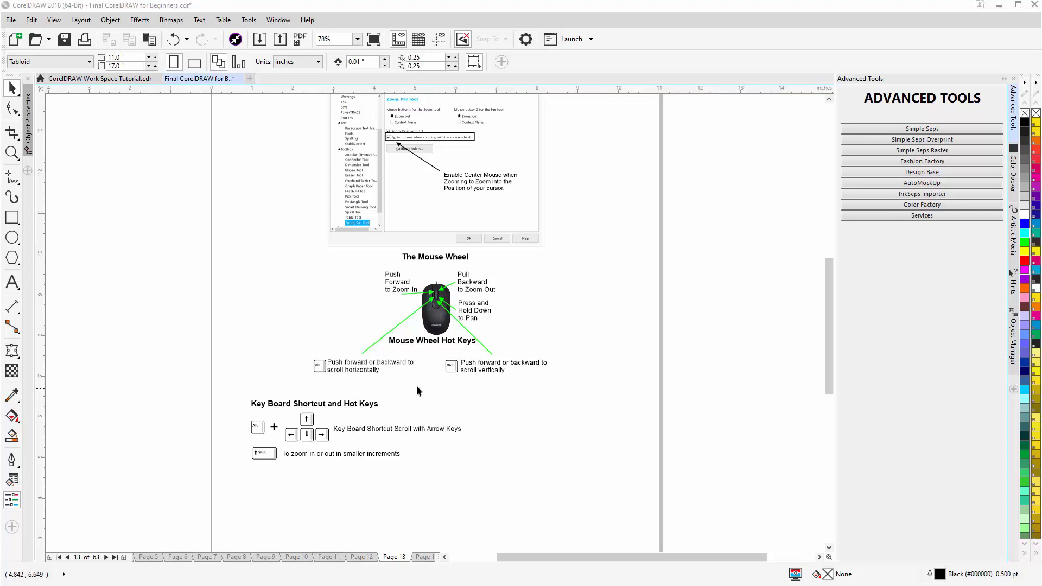
mouse_move(469, 410)
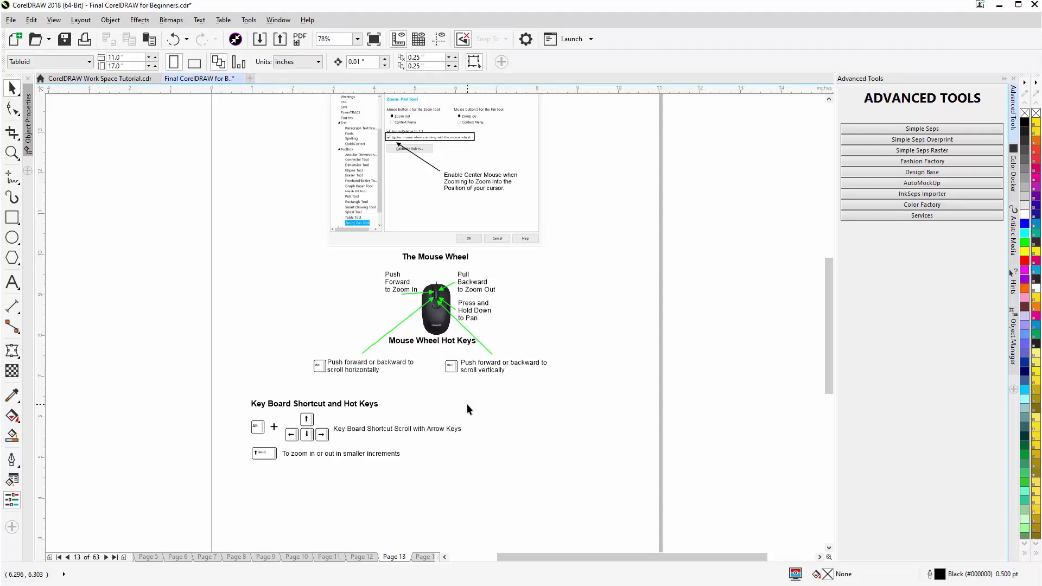
- Zoom out to about 64% and pan sideways to recentre the whole page 13 layout
scroll(up, 3)
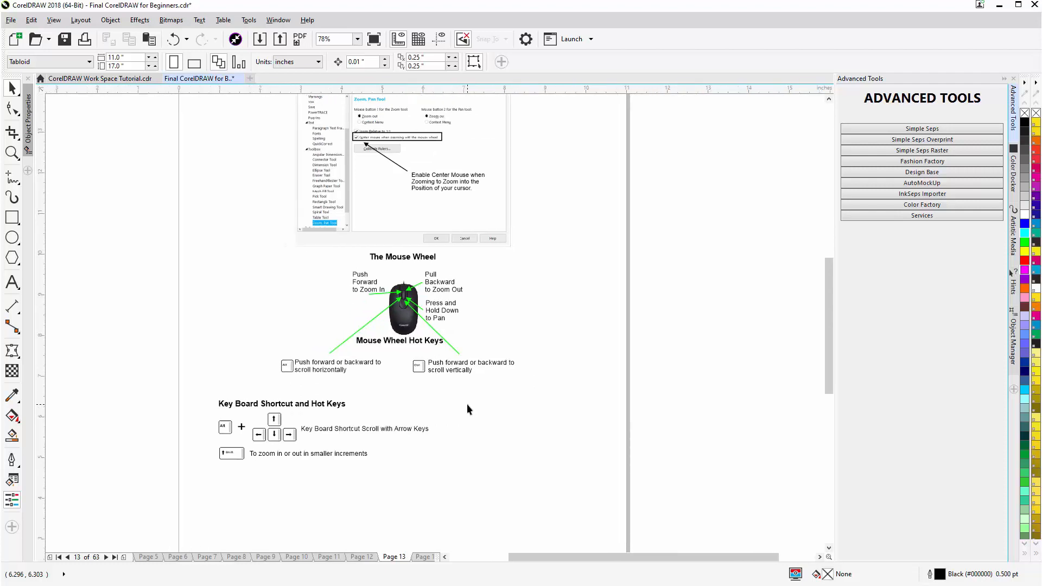
scroll(right, 3)
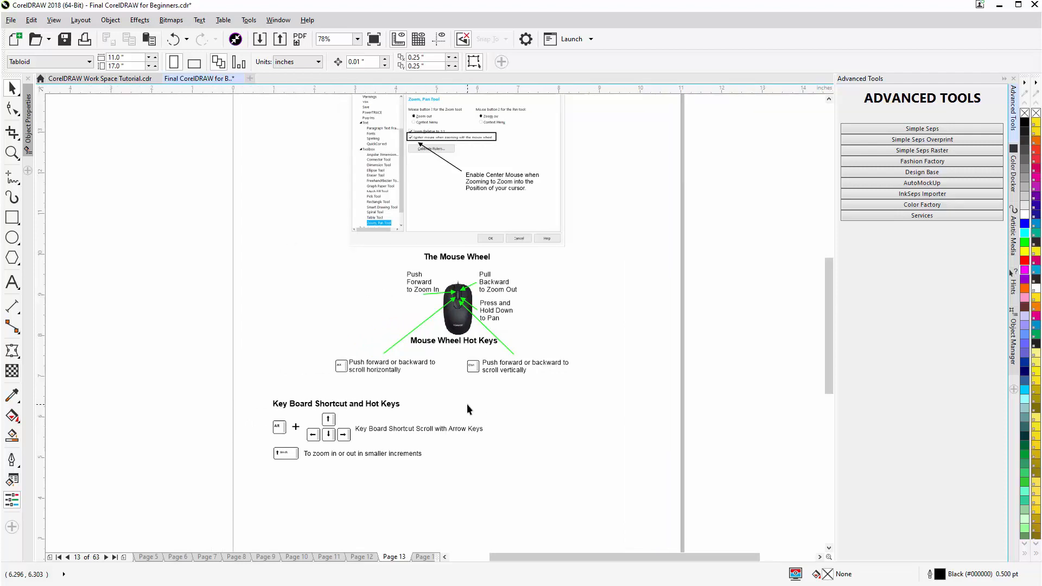
mouse_move(505, 344)
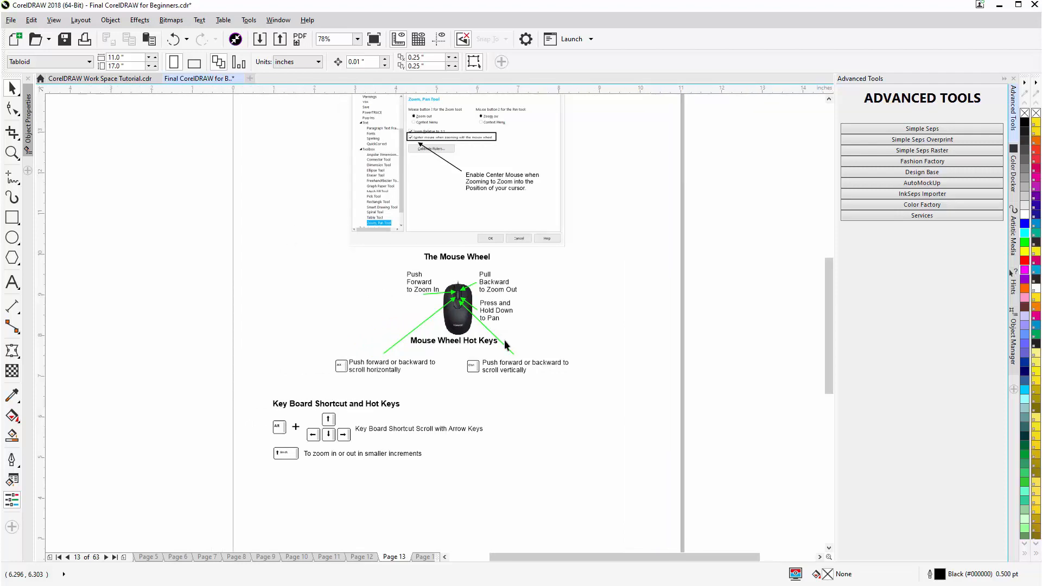
mouse_move(458, 309)
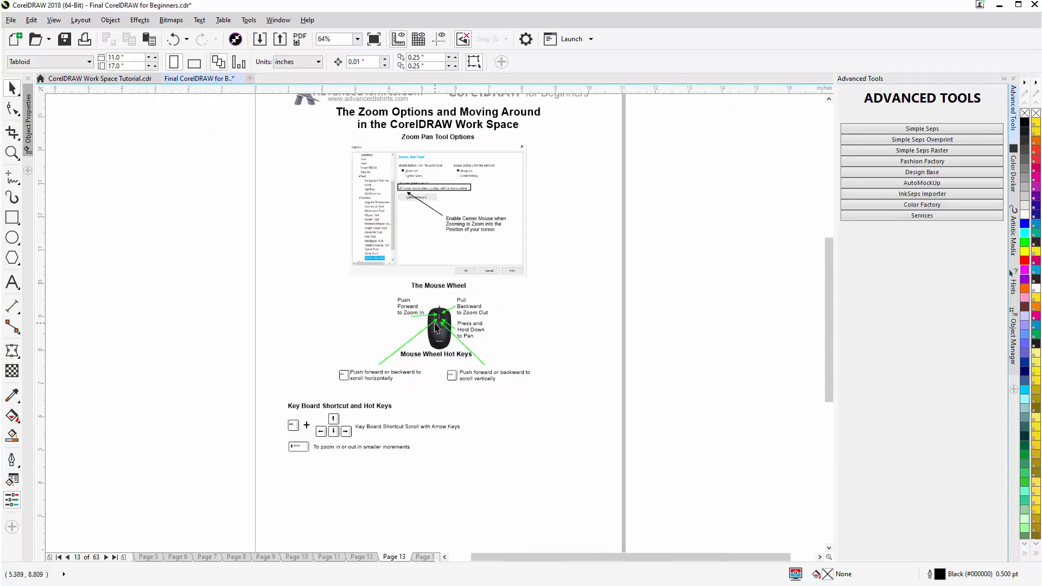
- Zoom in to about 150% and move up to the AdvancedTshirts.com header and title
scroll(down, 3)
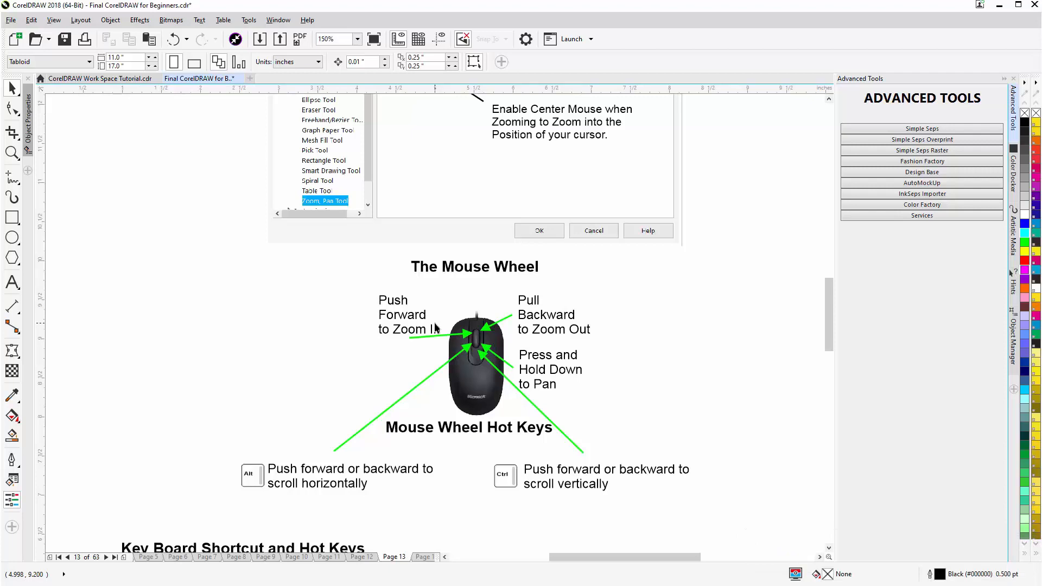
scroll(down, 3)
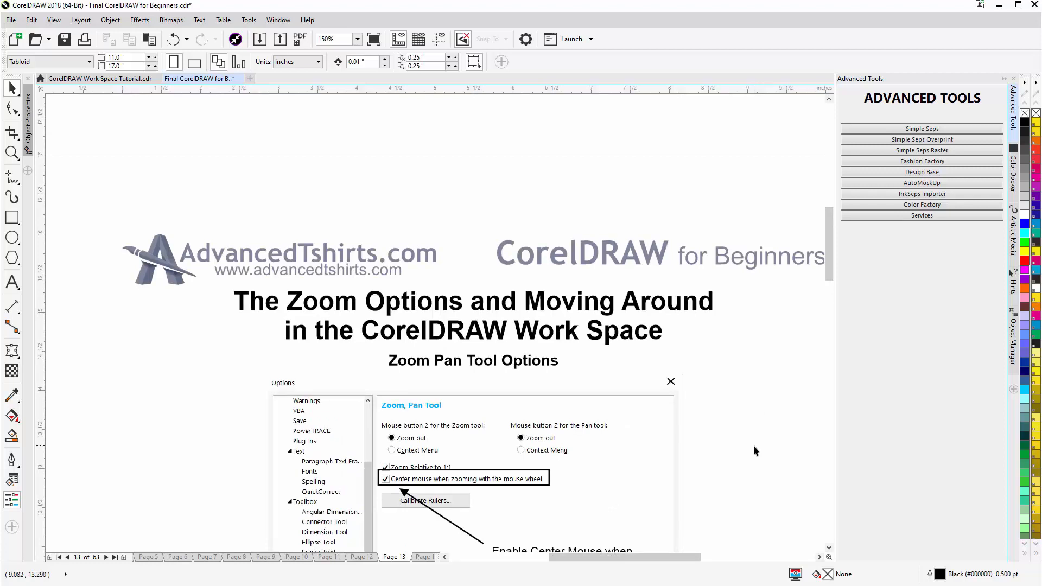
mouse_move(751, 443)
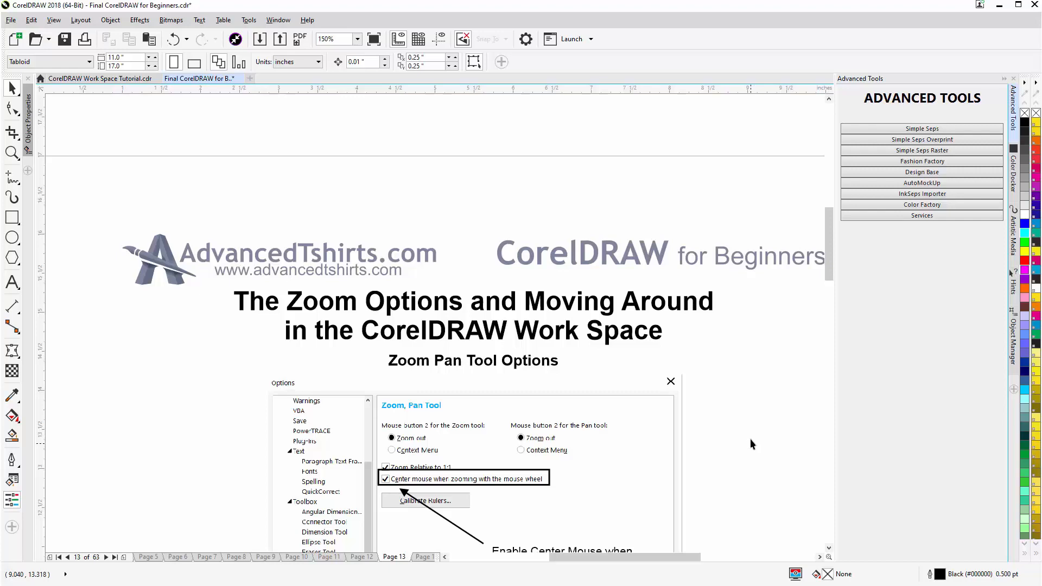